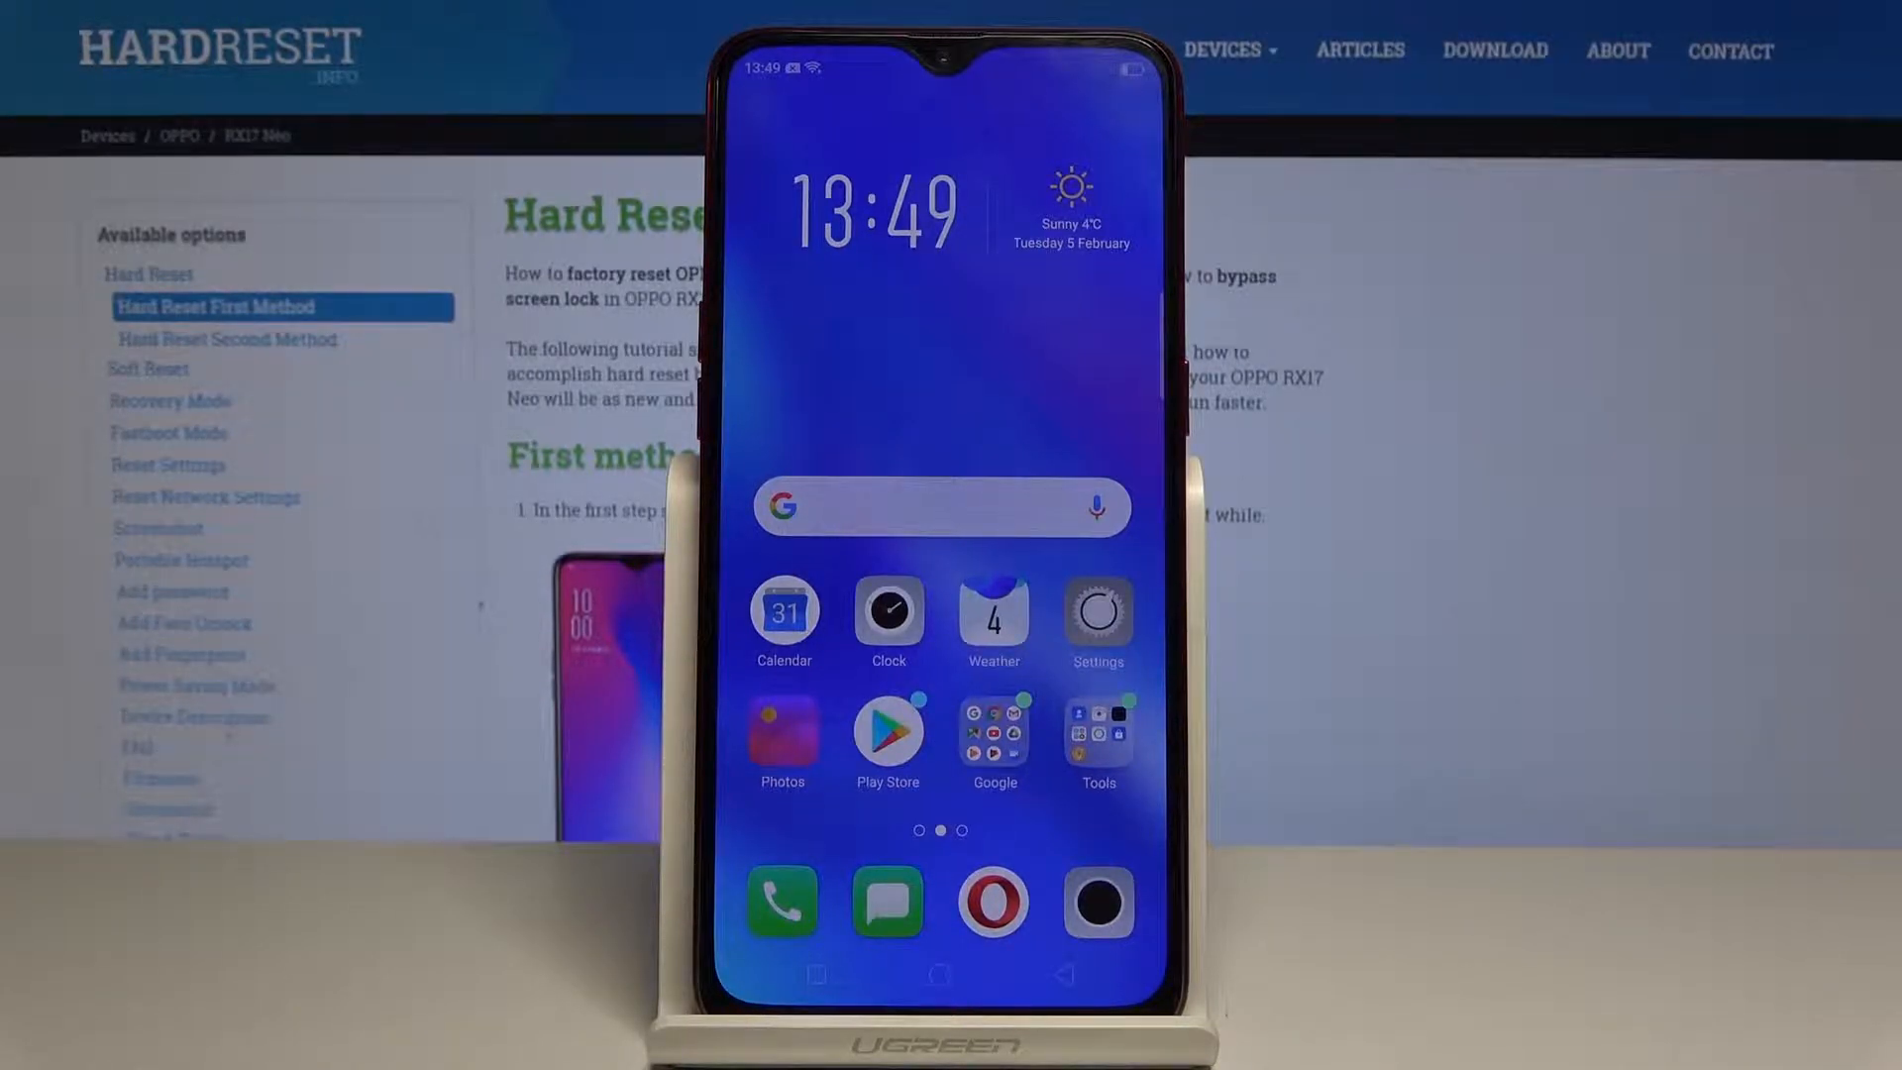
Launch Settings from the home screen and capture a screenshot of its main list.
click(784, 612)
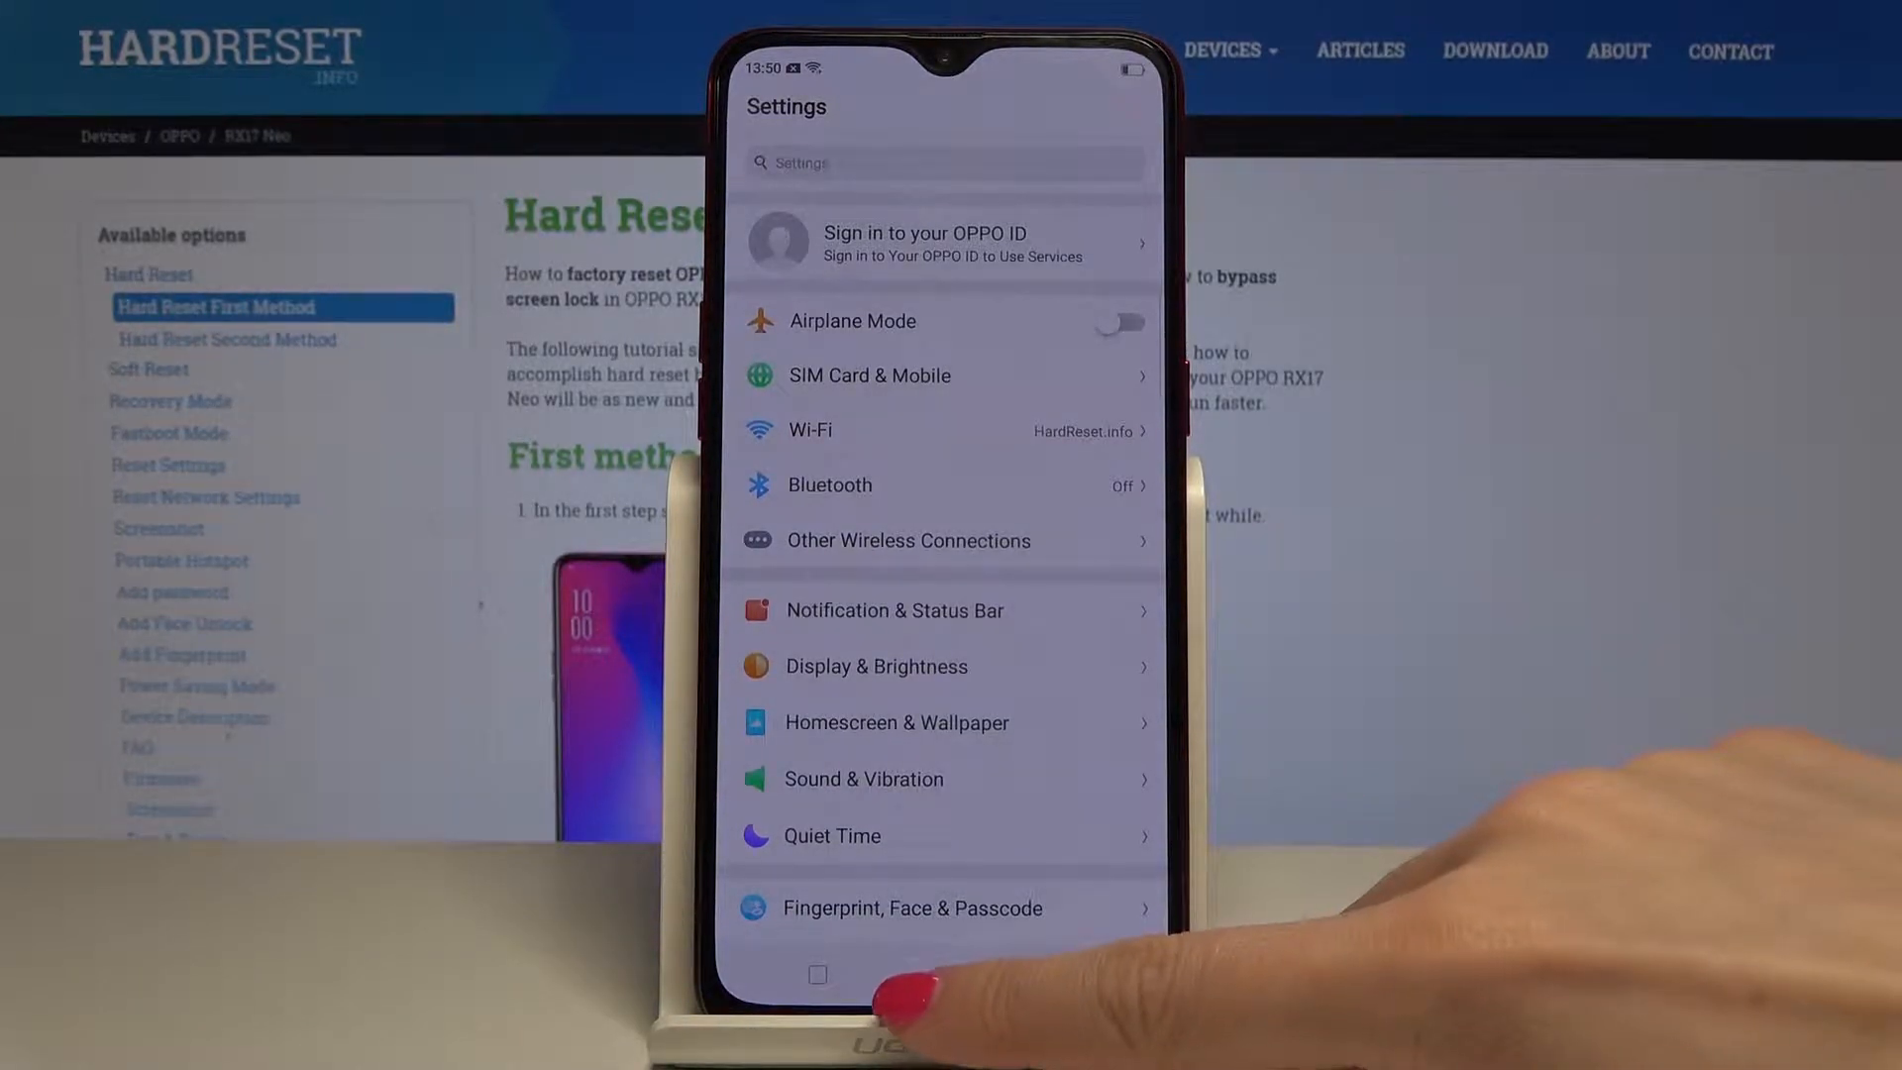
click(818, 975)
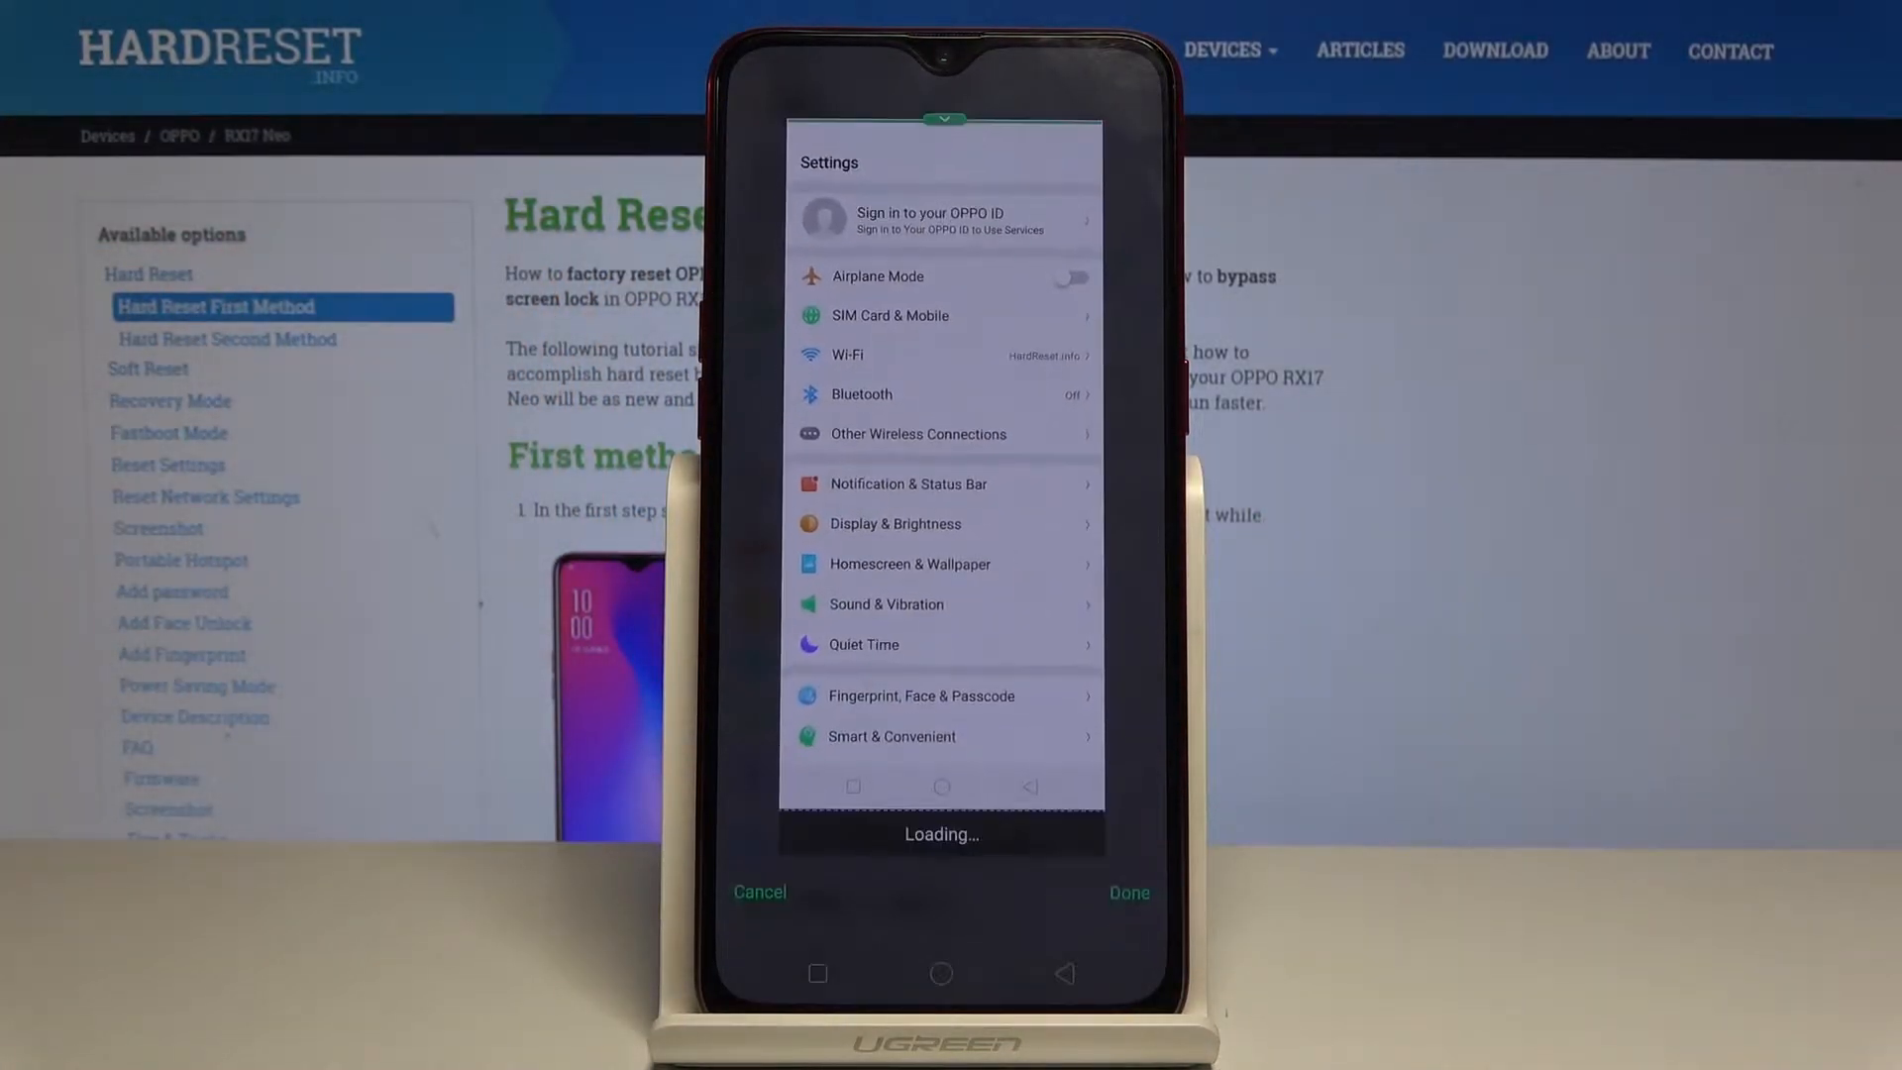
Scroll the long screenshot down the Settings list until it reaches System Apps at the bottom.
scroll(down, 3)
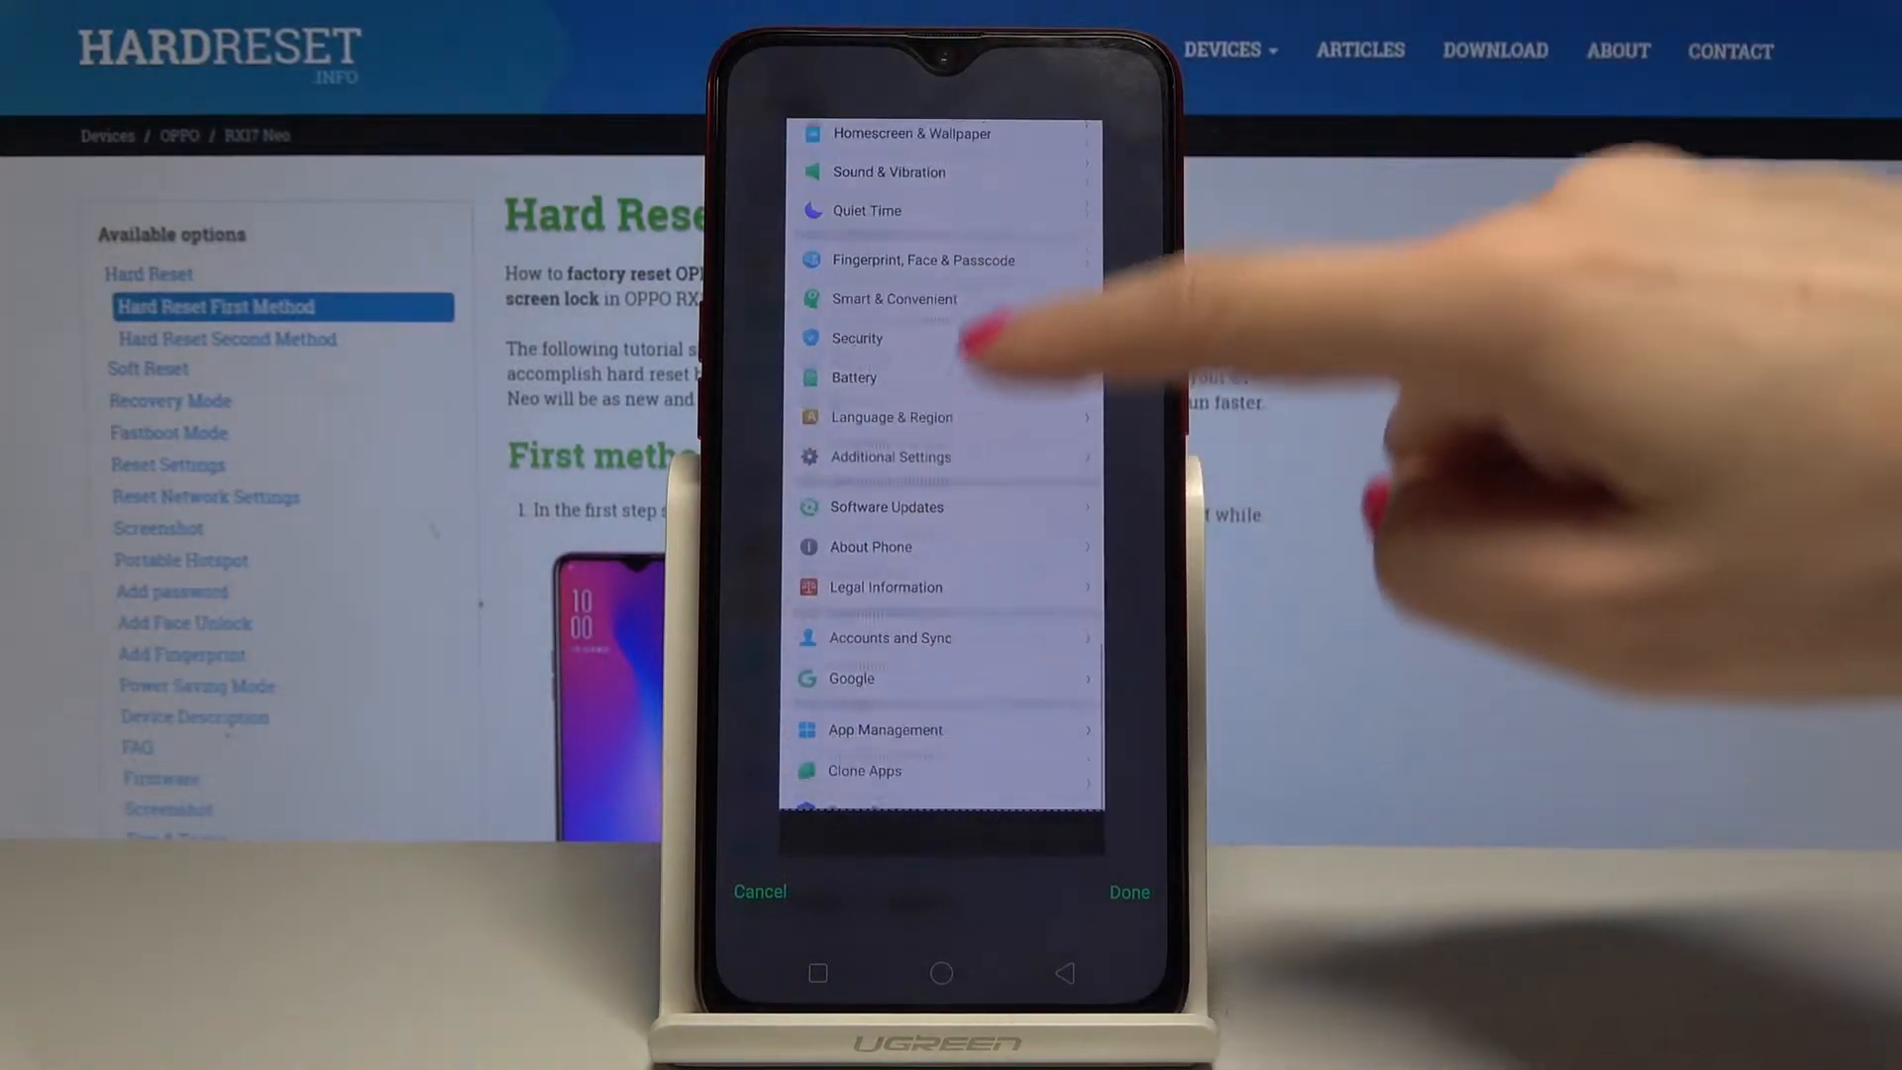
scroll(down, 3)
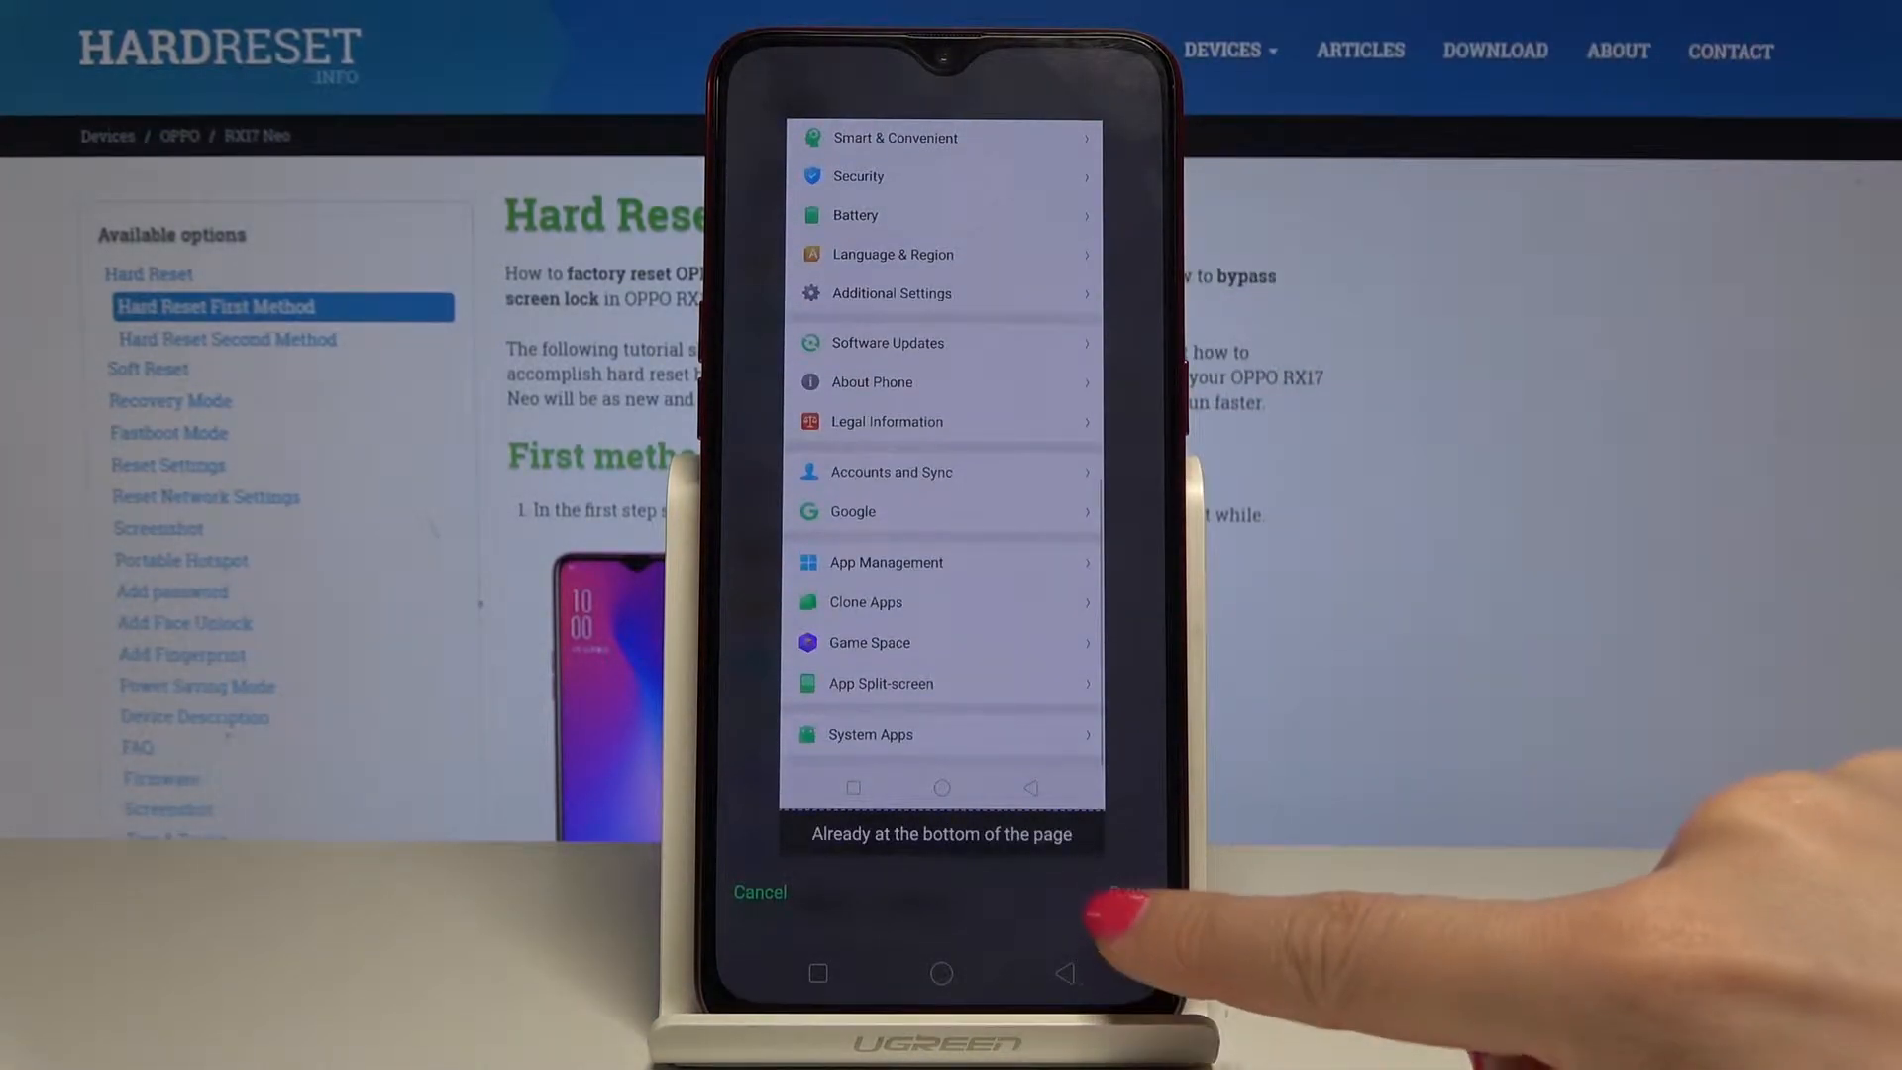